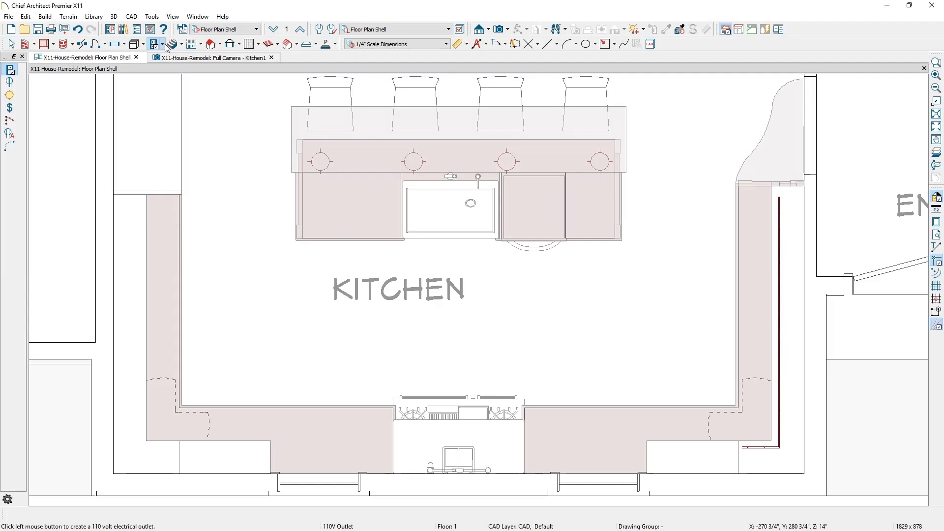
Pick the Rope Light tool from the Electrical flyout to draw along the left counter.
left_click(156, 44)
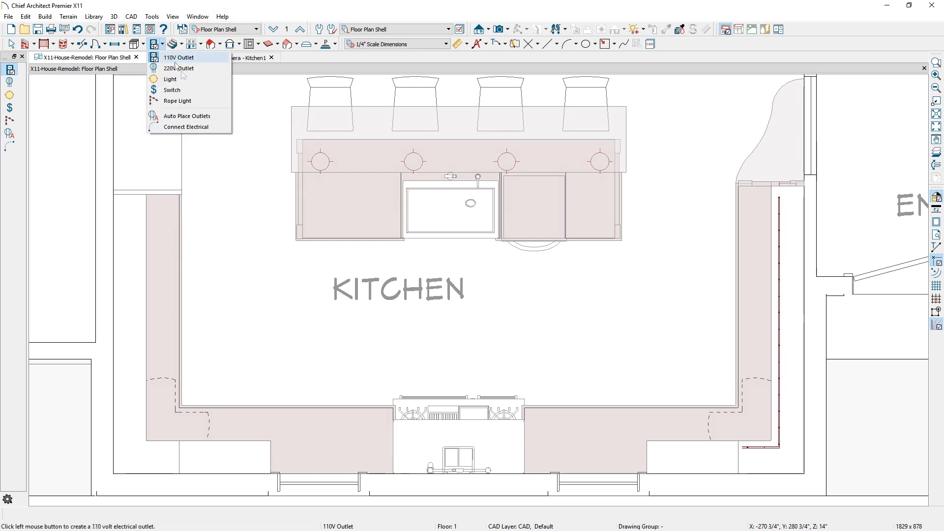
left_click(177, 101)
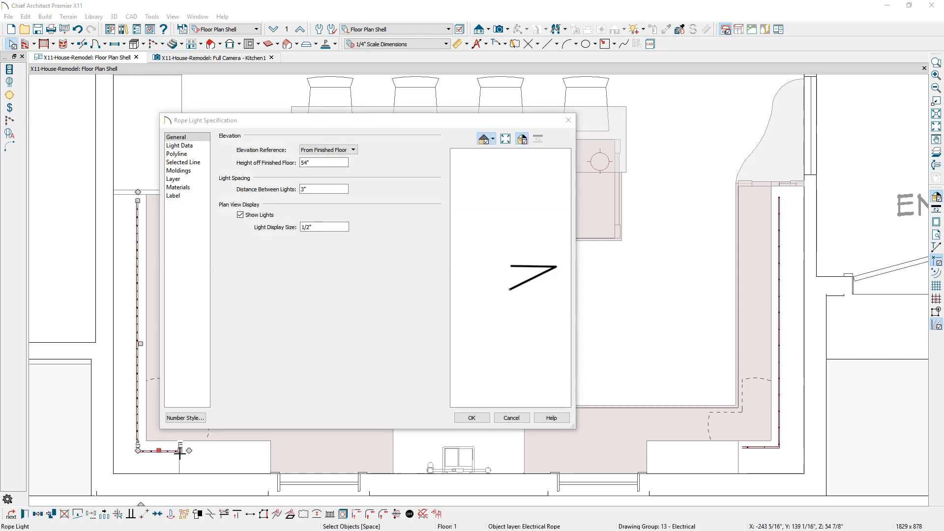
mouse_move(365, 235)
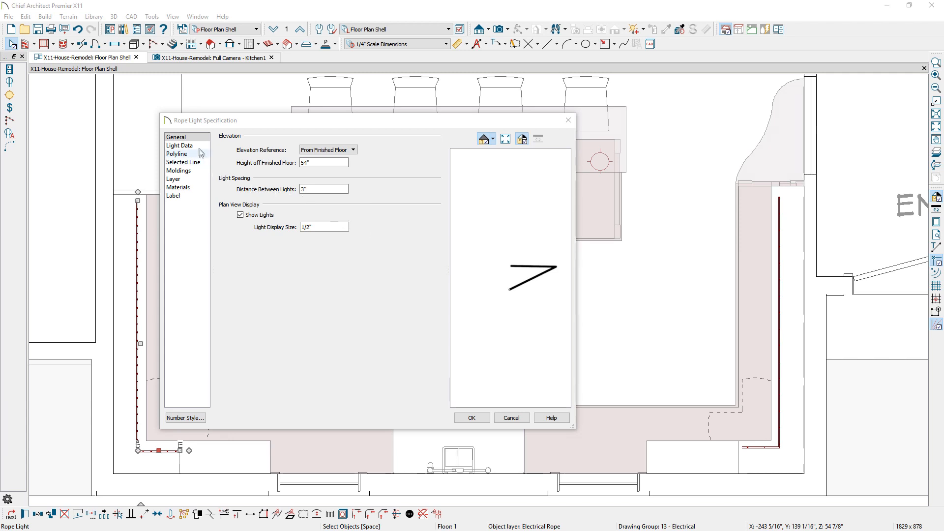
View the rope light's Light Data panel with its intensity and colour settings.
left_click(179, 145)
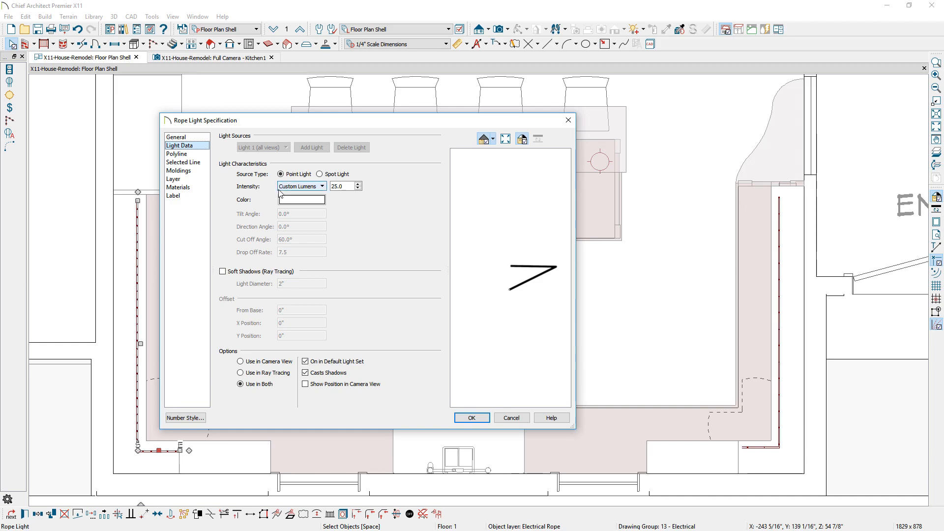
left_click(212, 57)
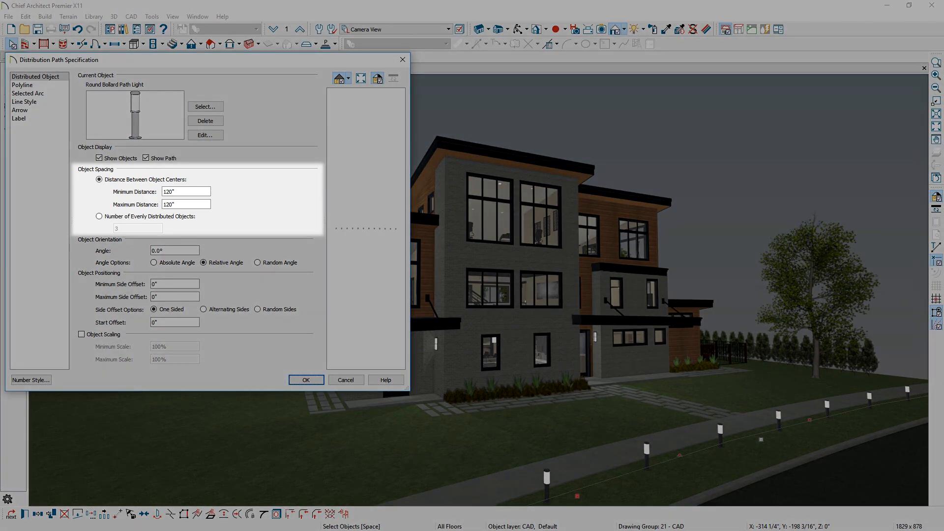
Switch to the Electrical View plan showing bathroom recessed lights and switches.
left_click(205, 135)
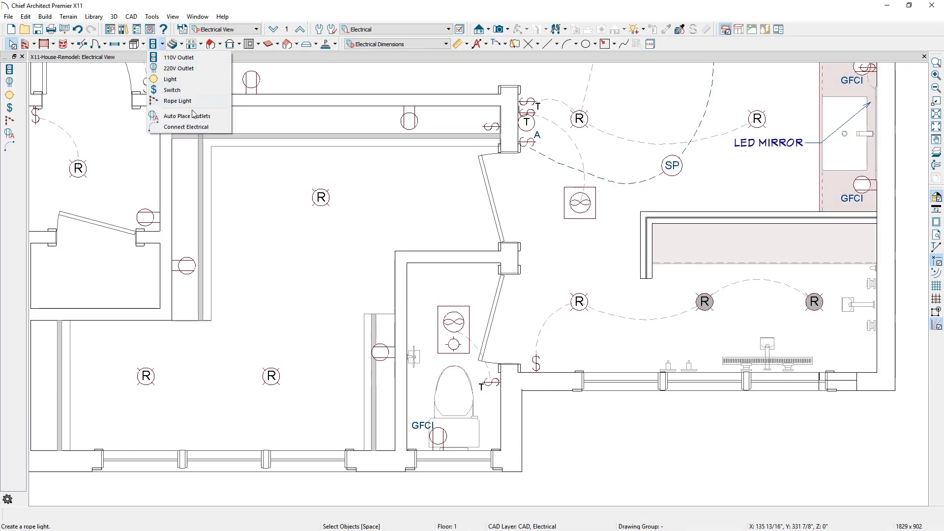
Choose Rope Light from the electrical flyout before moving to the Walk-Thru plan.
left_click(186, 127)
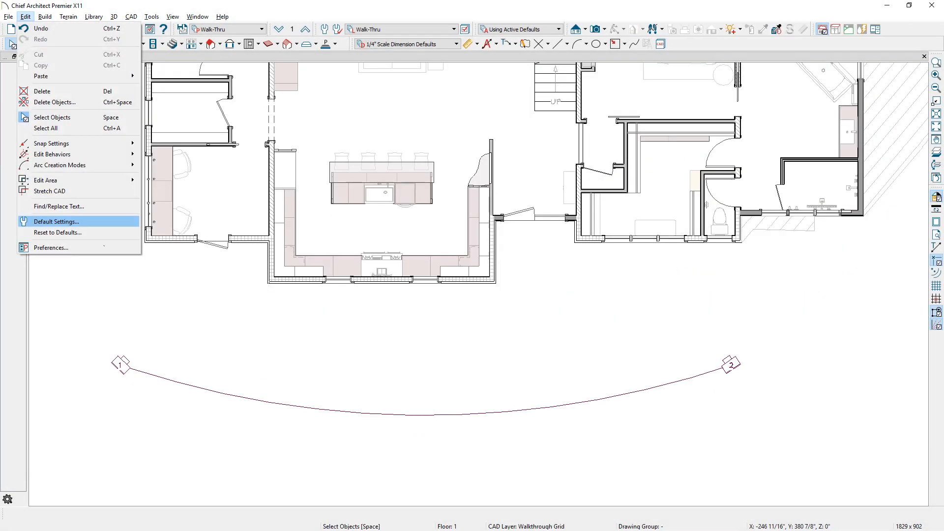
Check Walkthrough defaults: 1920x1080 resolution, 75% compression, then confirm and close.
left_click(56, 222)
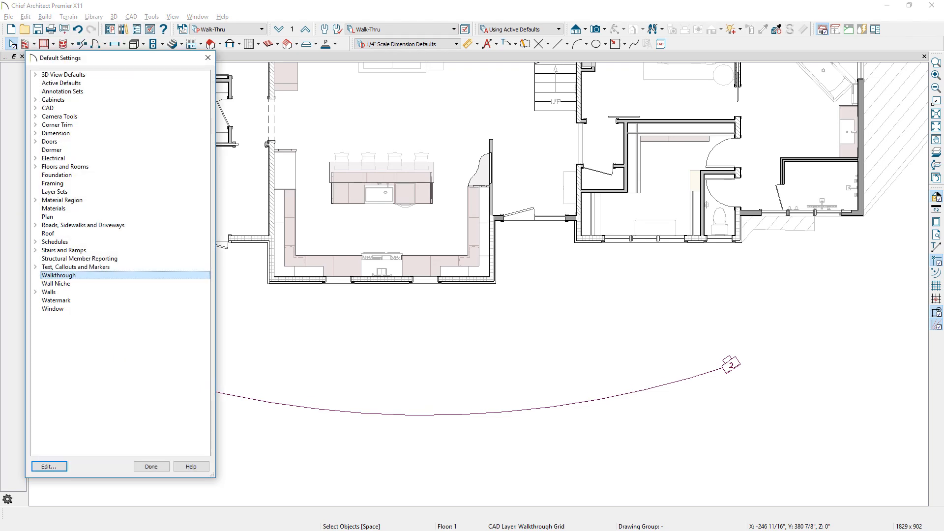
left_click(48, 466)
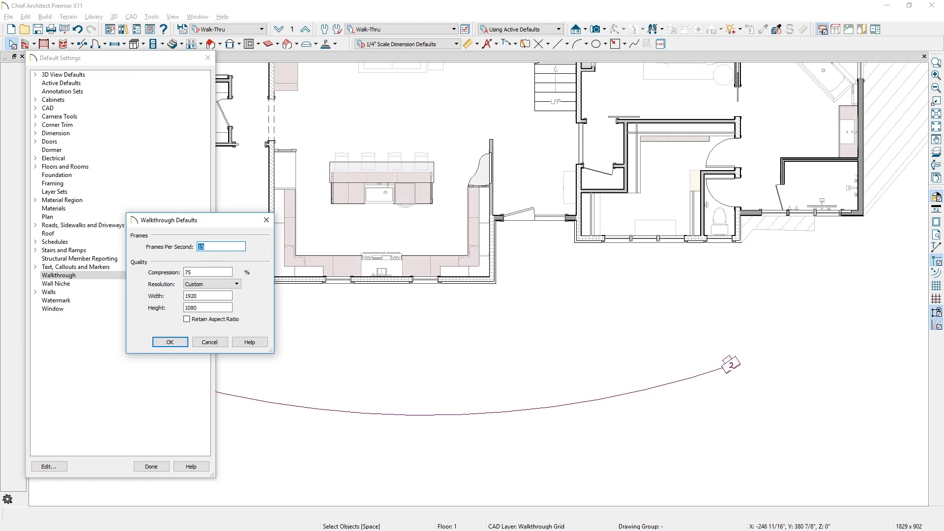
left_click(170, 341)
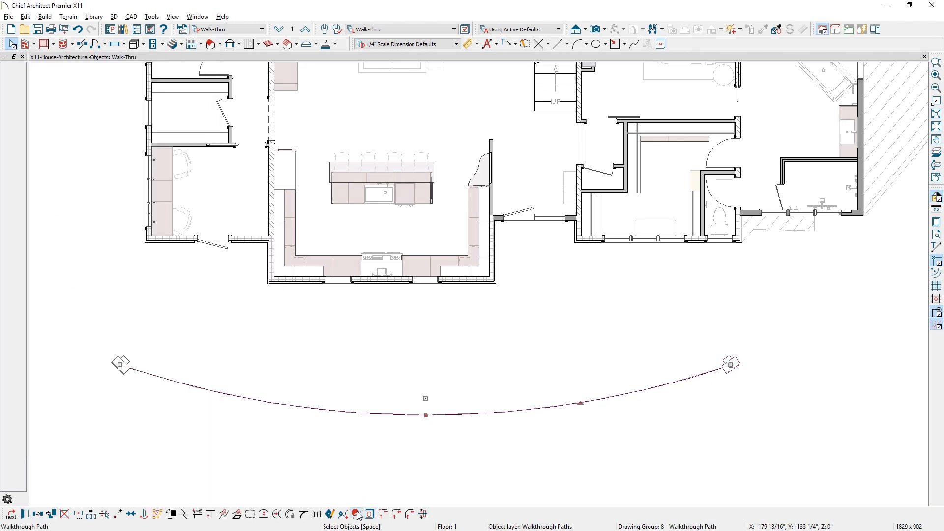
Open the path's Walkthrough Options and keep Windows Media Video 9 as codec.
left_click(357, 513)
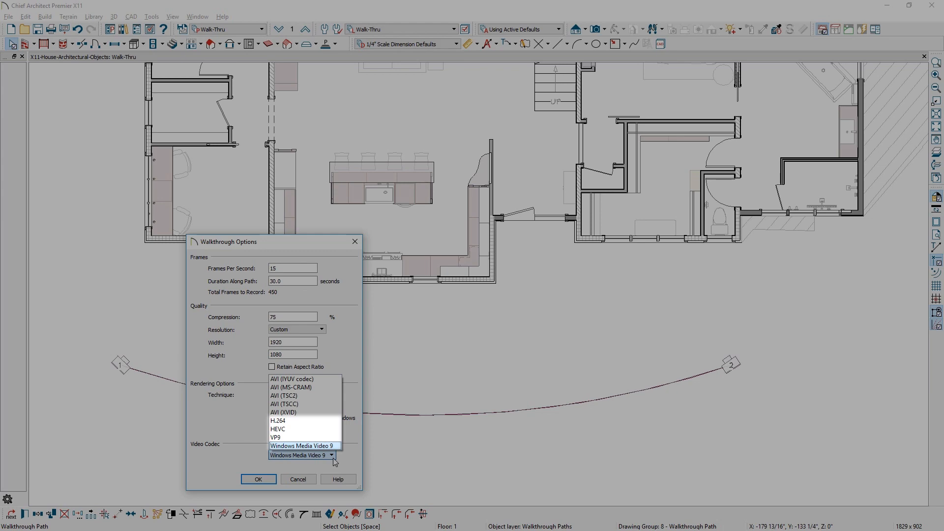
left_click(303, 446)
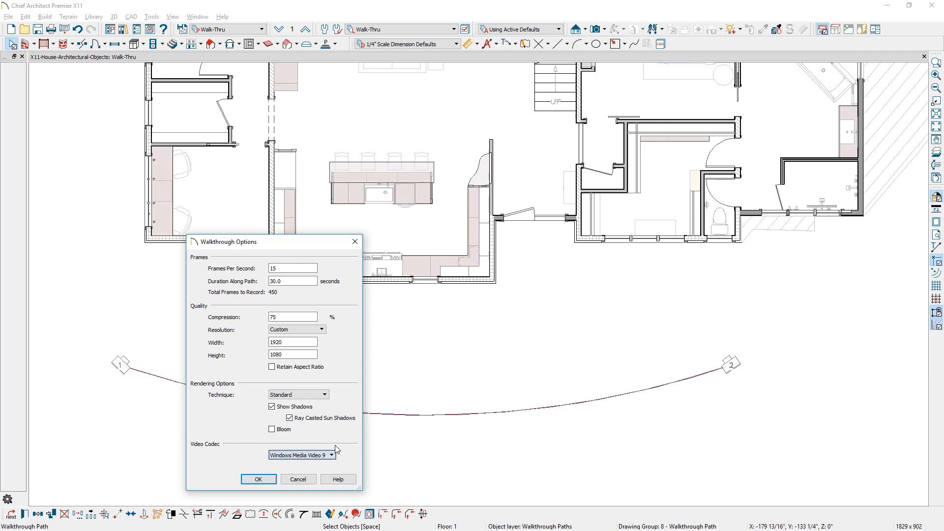